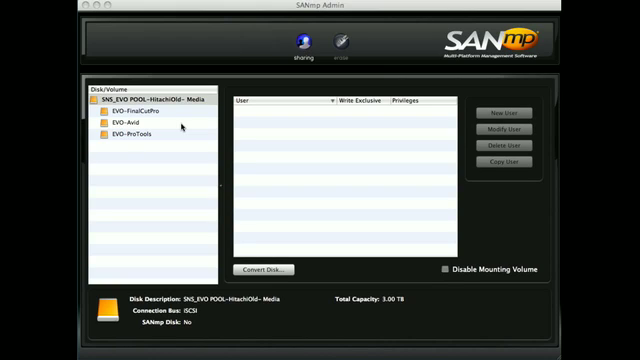
mouse_move(178, 124)
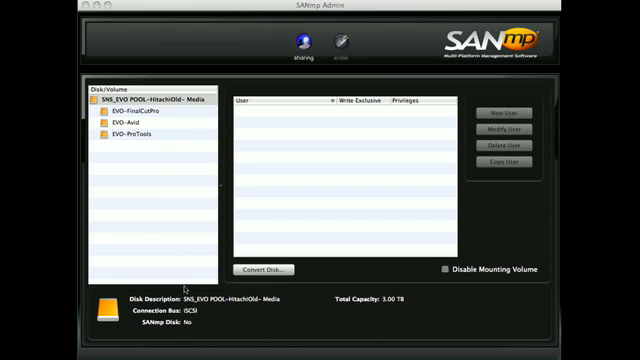
mouse_move(188, 292)
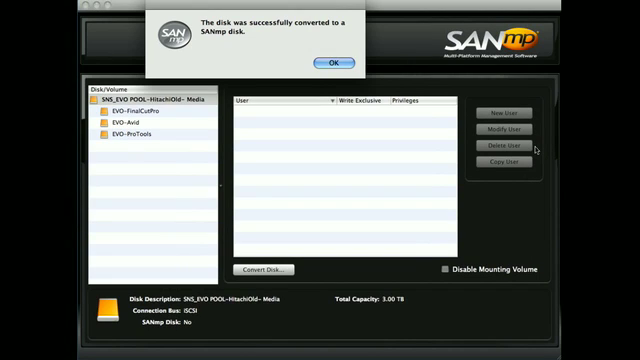
Acknowledge the successful disk conversion message
left_click(336, 62)
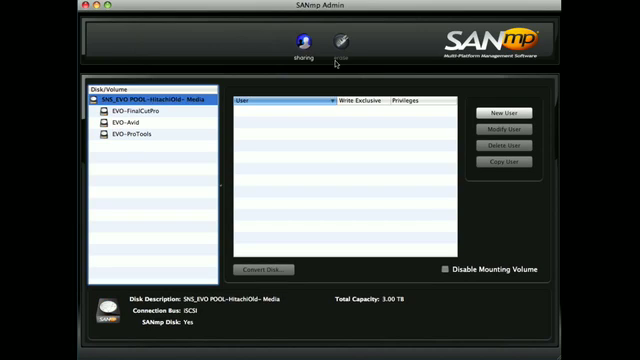
mouse_move(230, 160)
type("Sam")
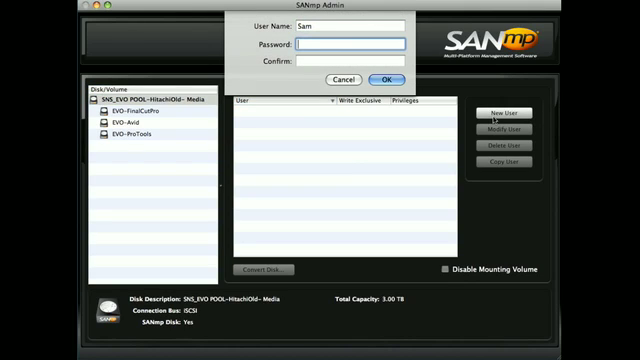
Enter and confirm the password for the new user Sam
type("•••")
left_click(350, 26)
type("Sydney")
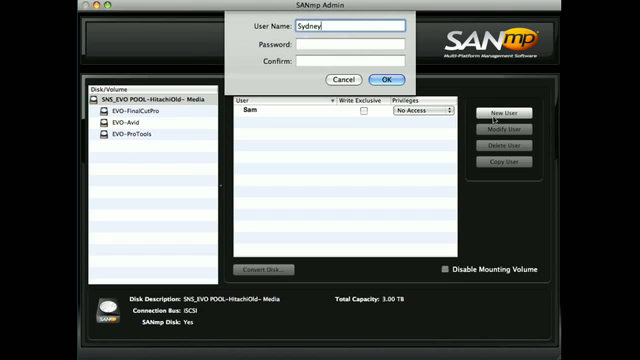
type("•••")
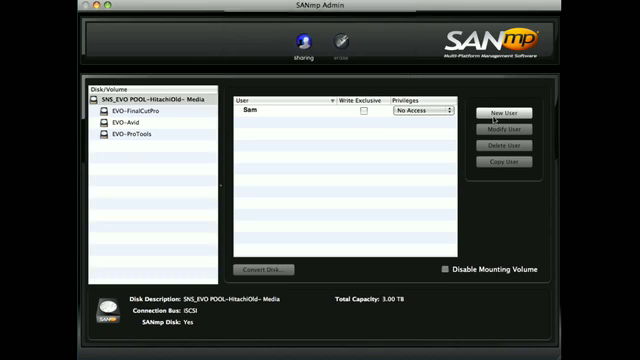
Add another user, Nick, with a password and confirm creation
left_click(512, 112)
type("Nick")
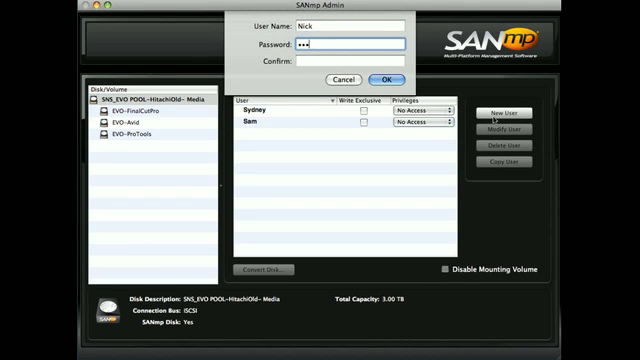
type("•")
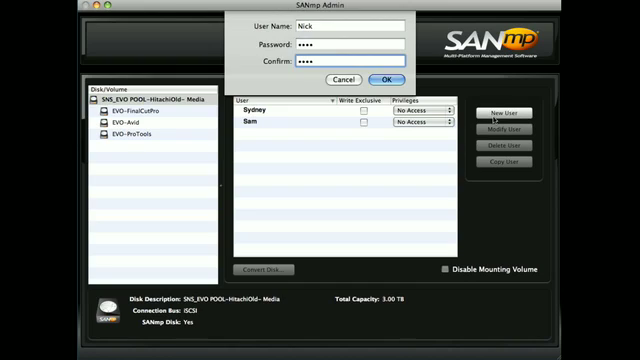
left_click(388, 76)
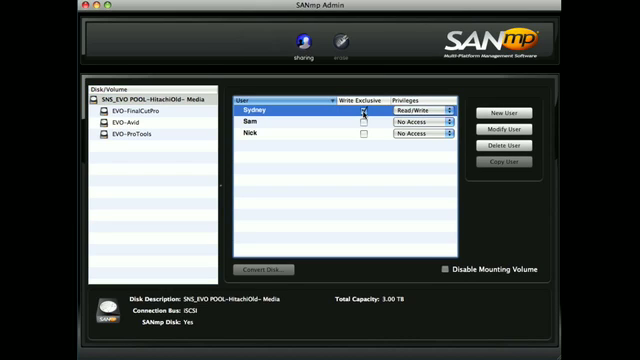
Give Sam Read Write privileges, then select the DVD-ProTools volume
left_click(364, 104)
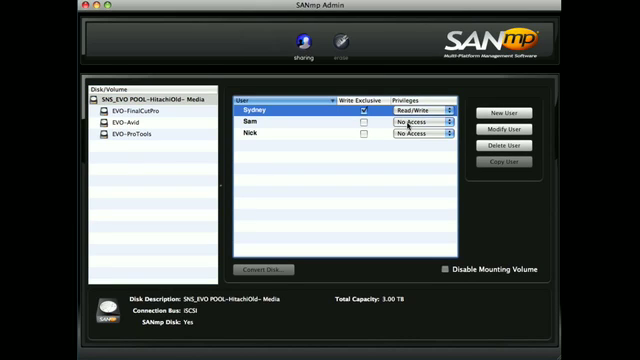
left_click(412, 132)
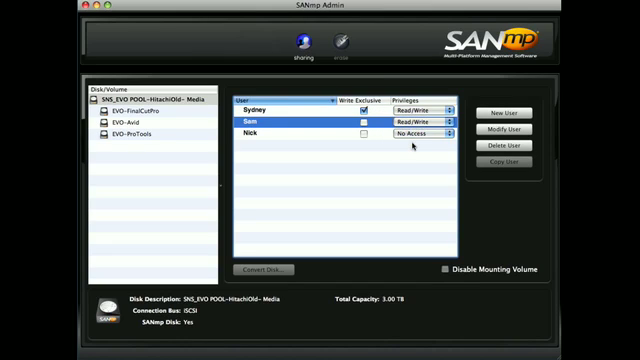
left_click(100, 132)
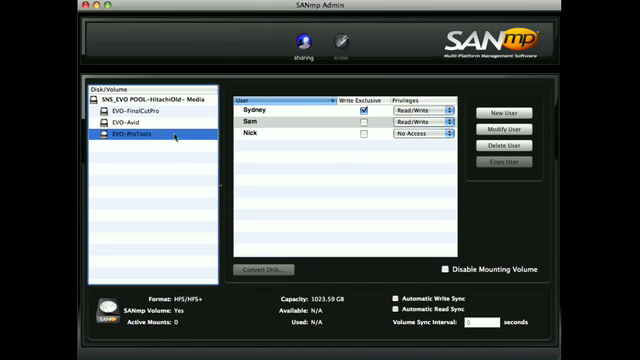